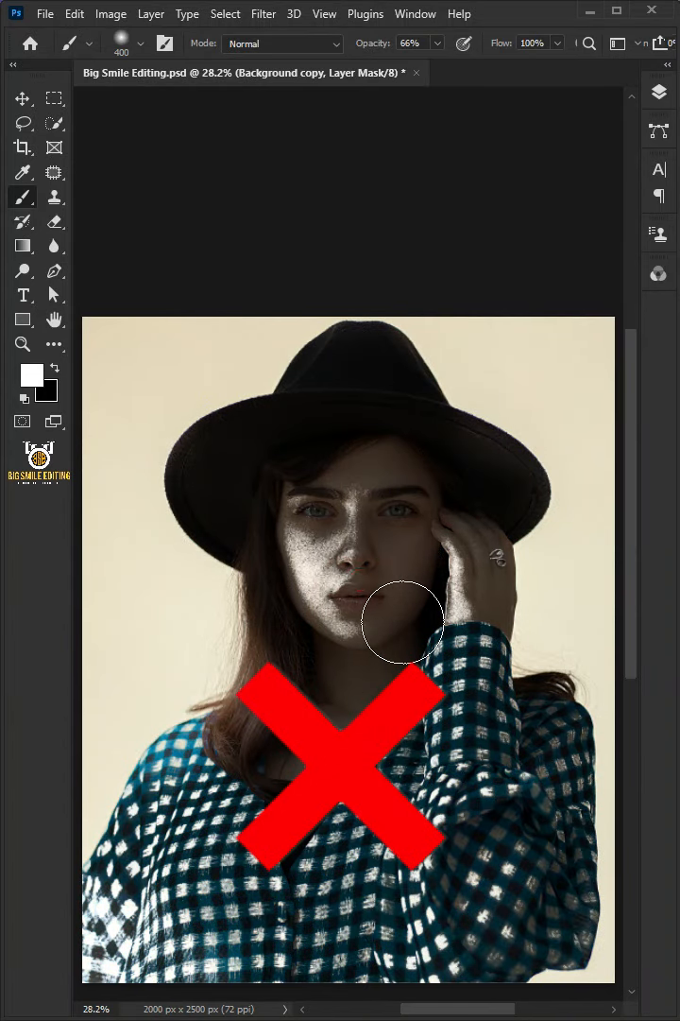
Add a white Solid Color fill layer above the portrait's Background layer.
left_click(532, 407)
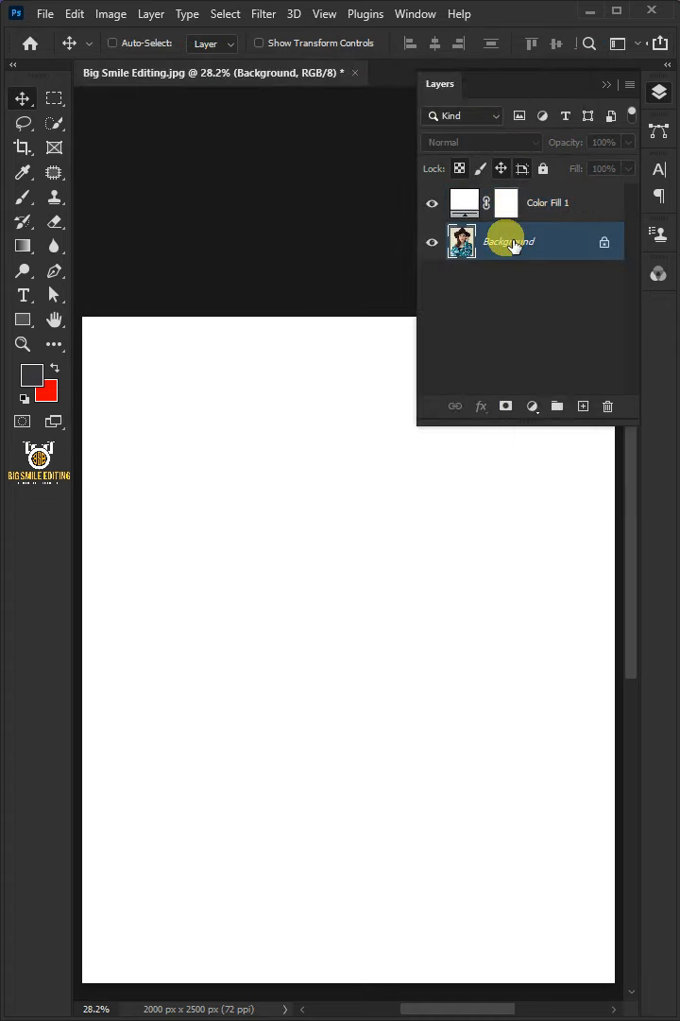
Duplicate the portrait layer, mask out its backdrop with Select Subject, and convert it to a smart object.
key("ctrl+j")
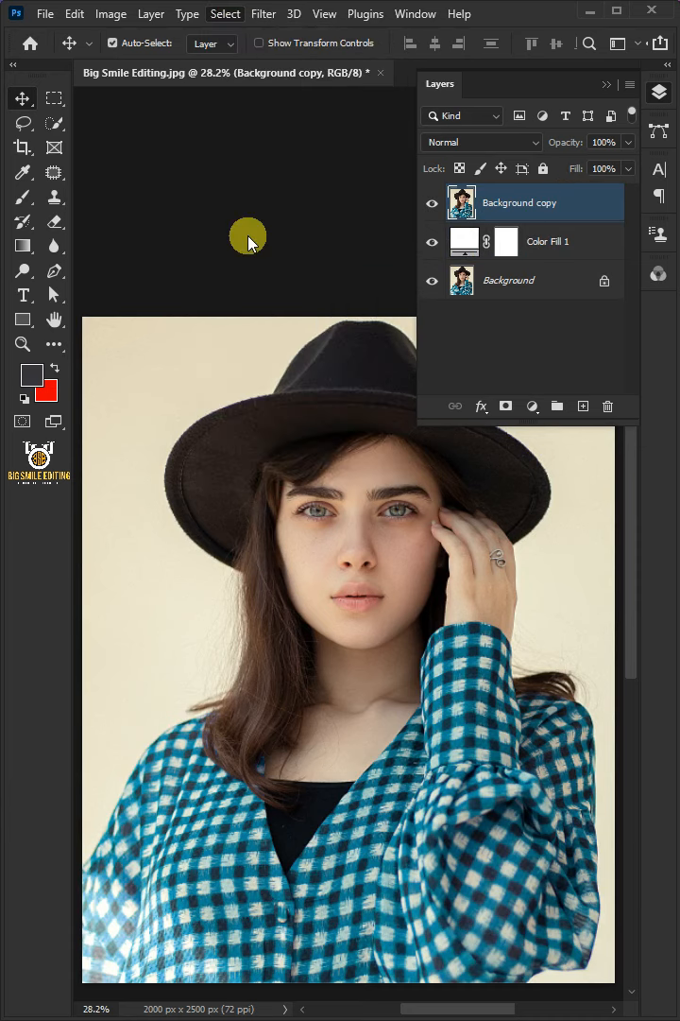
left_click(507, 406)
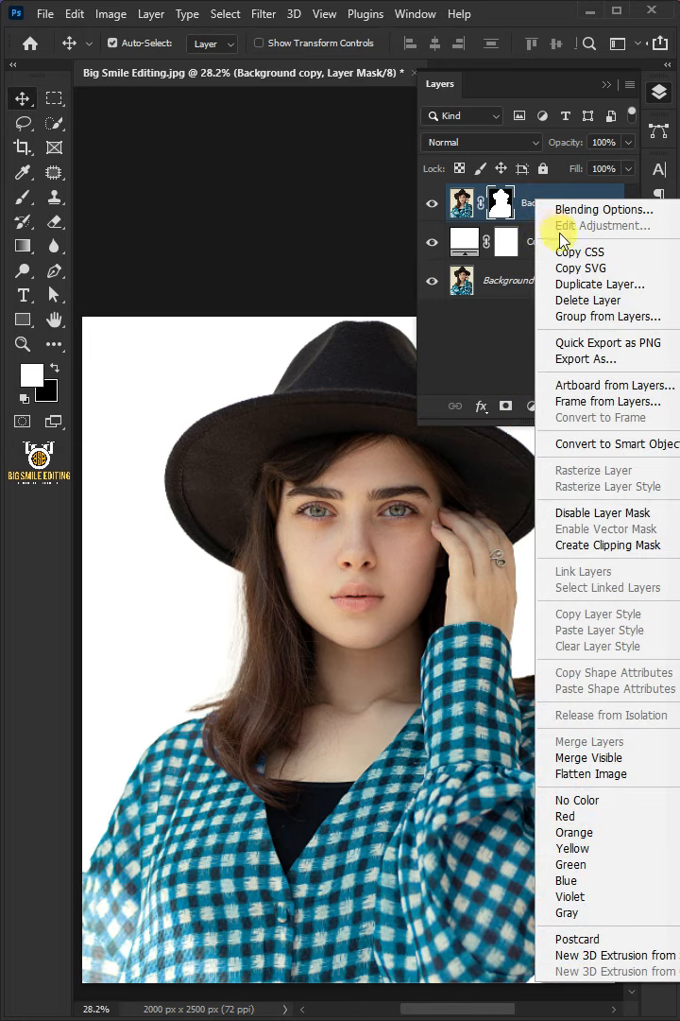
left_click(111, 13)
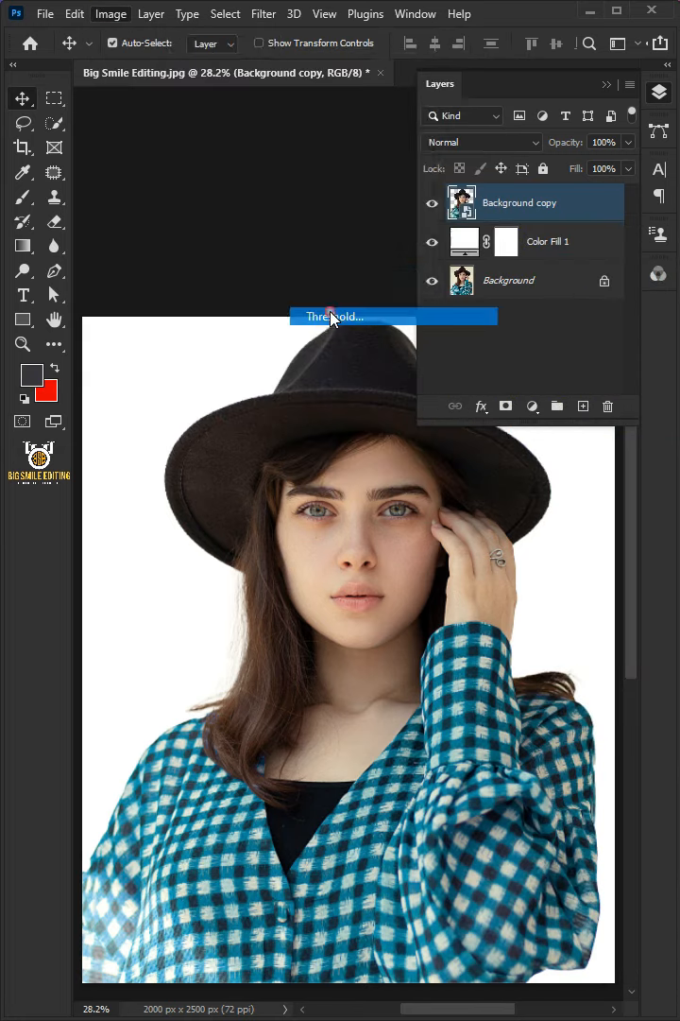
Apply a Threshold adjustment at level 94 to the cut-out portrait layer.
left_click(335, 316)
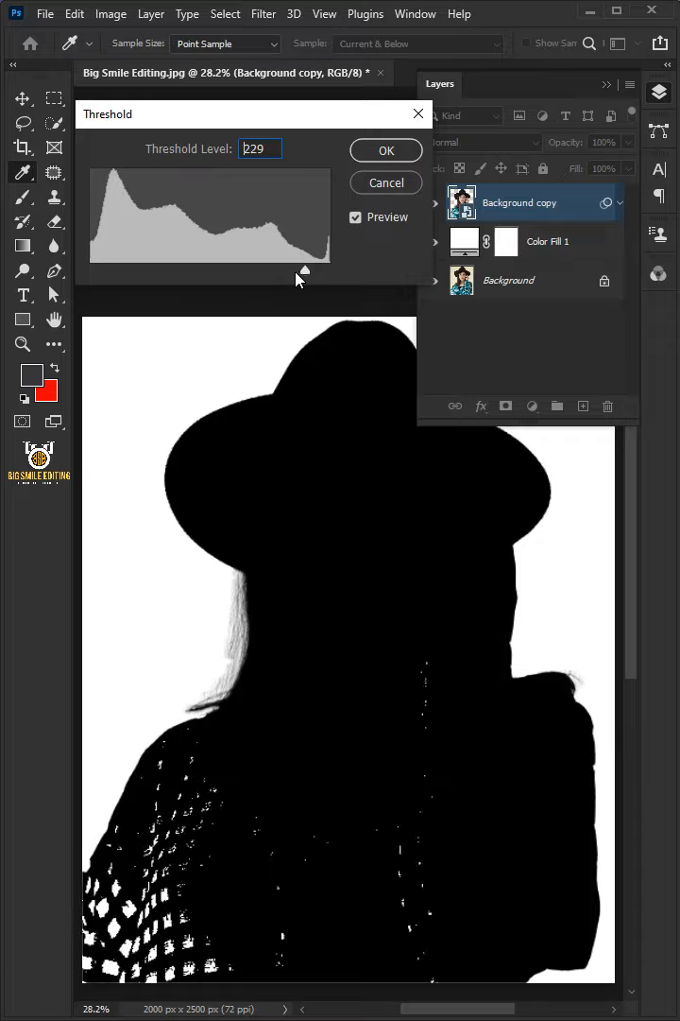
left_click_drag(302, 269, 184, 274)
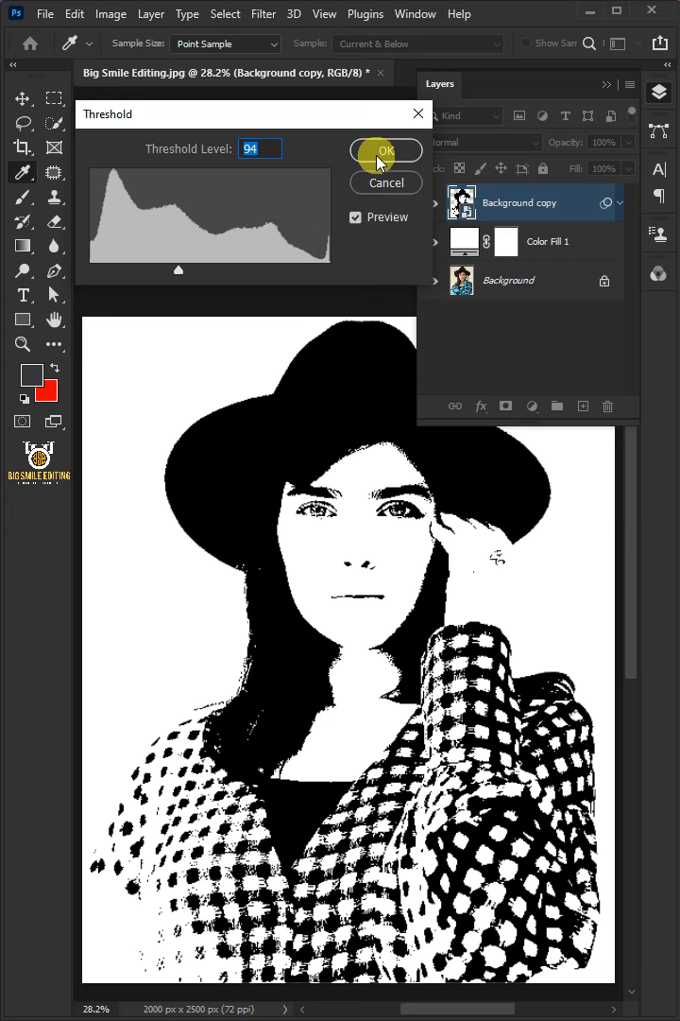
left_click(385, 150)
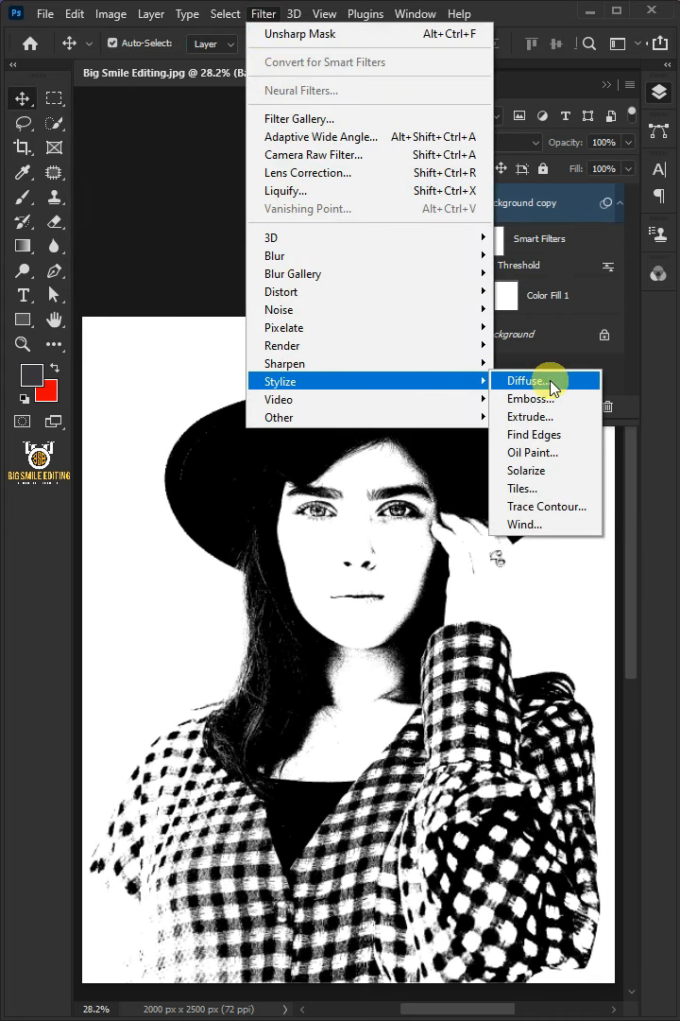
Add Anisotropic Diffuse, then Unsharp Mask at 500% amount, 3.0 radius, 0 threshold.
left_click(525, 380)
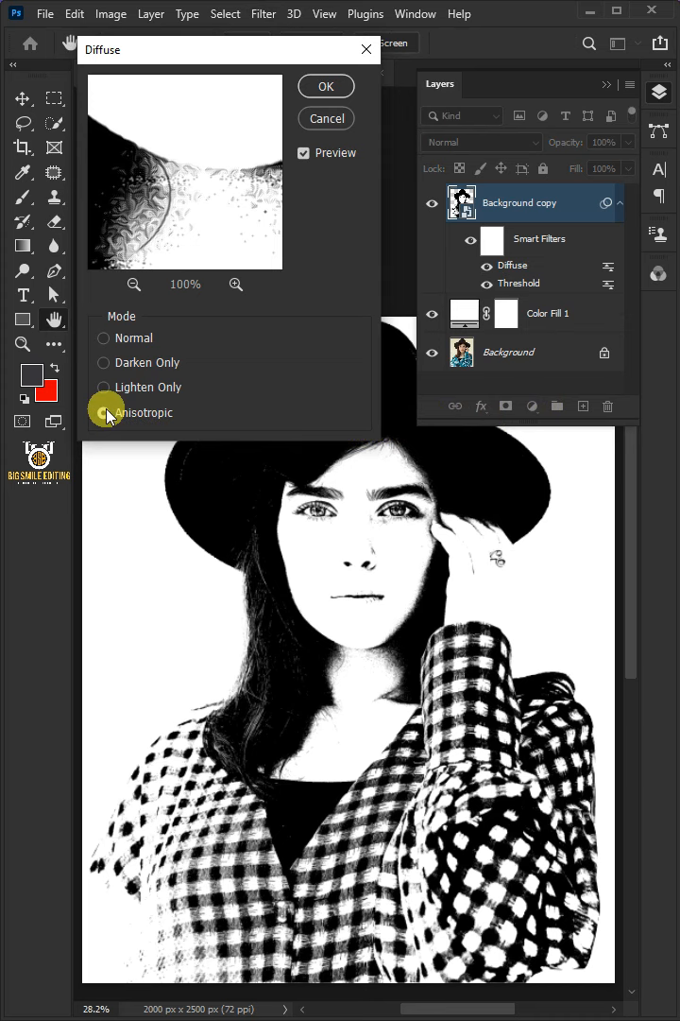
left_click(326, 86)
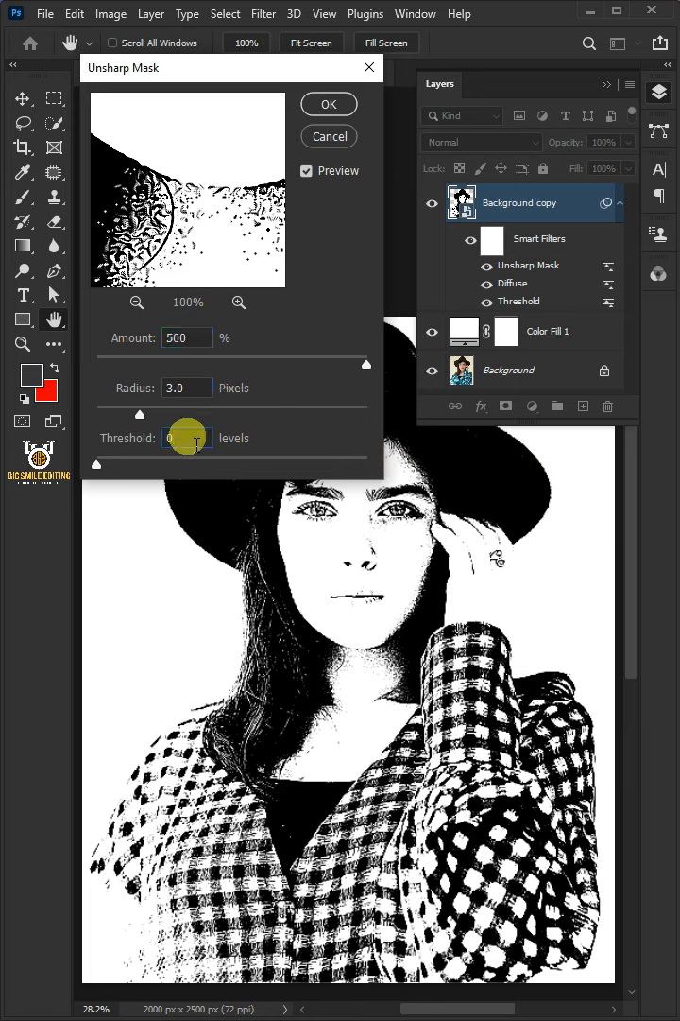
left_click(329, 104)
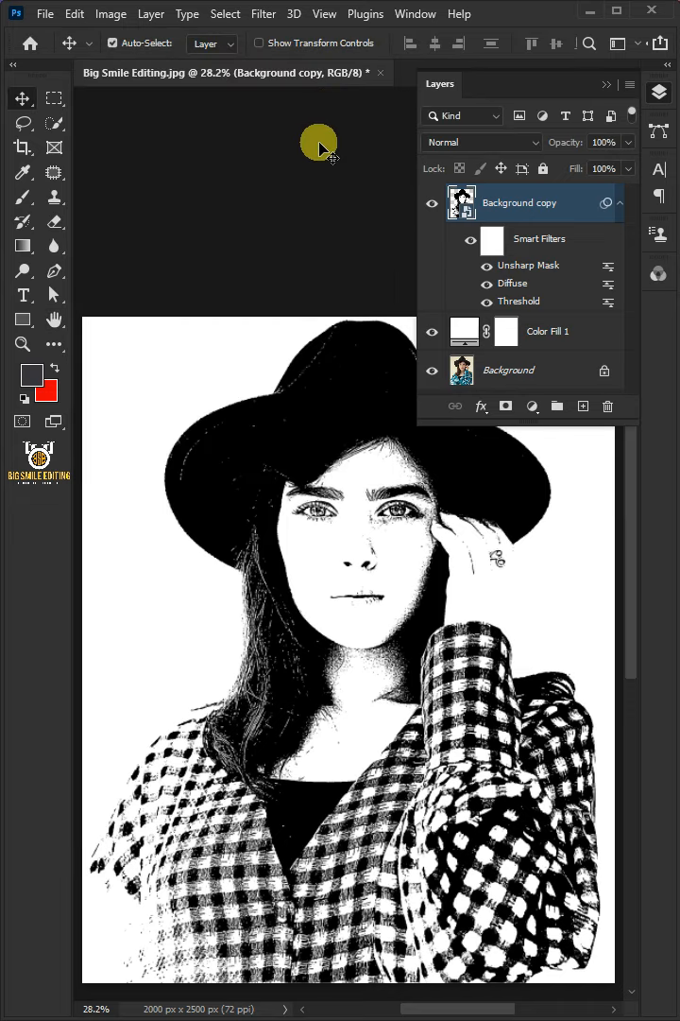